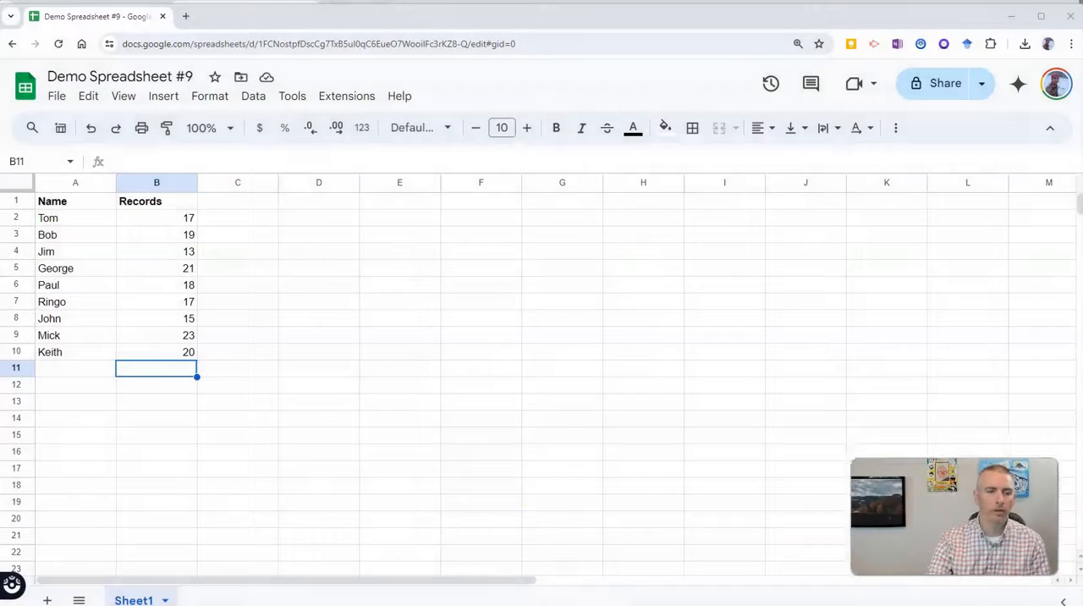
mouse_move(532, 531)
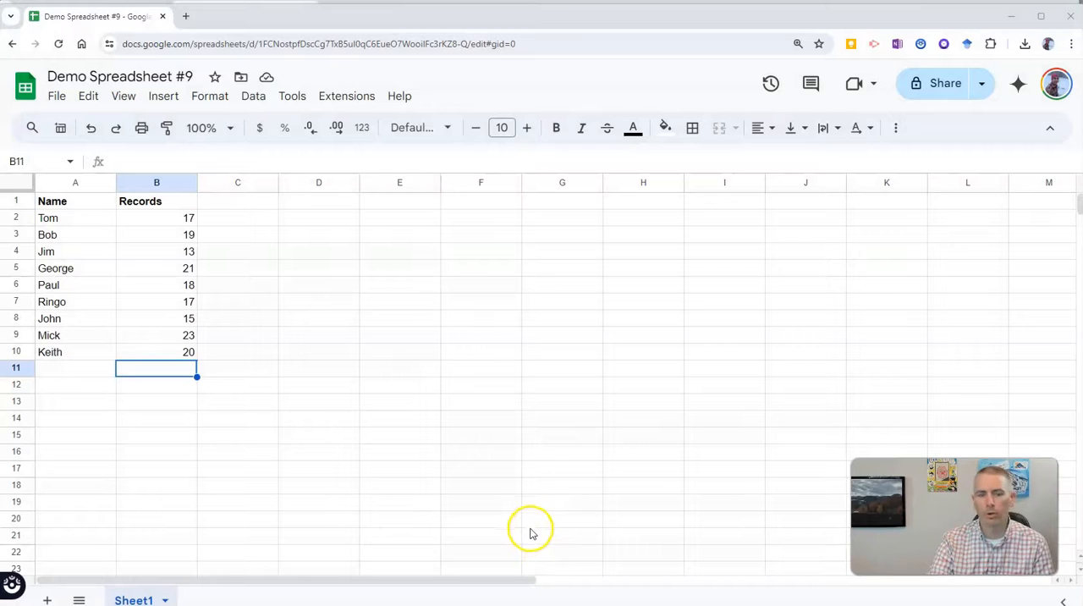
mouse_move(93, 227)
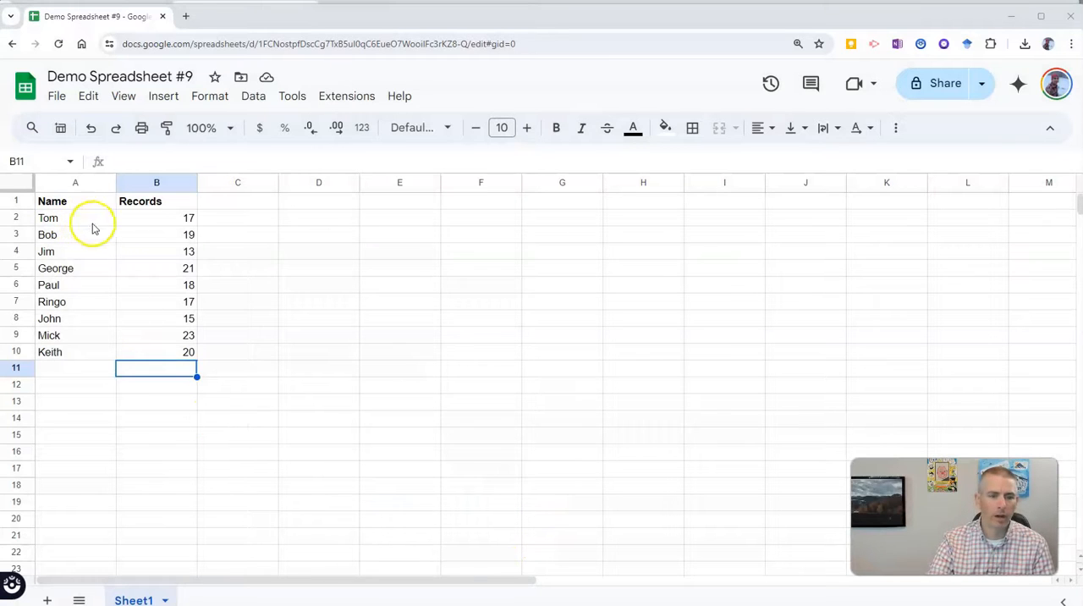
mouse_move(188, 352)
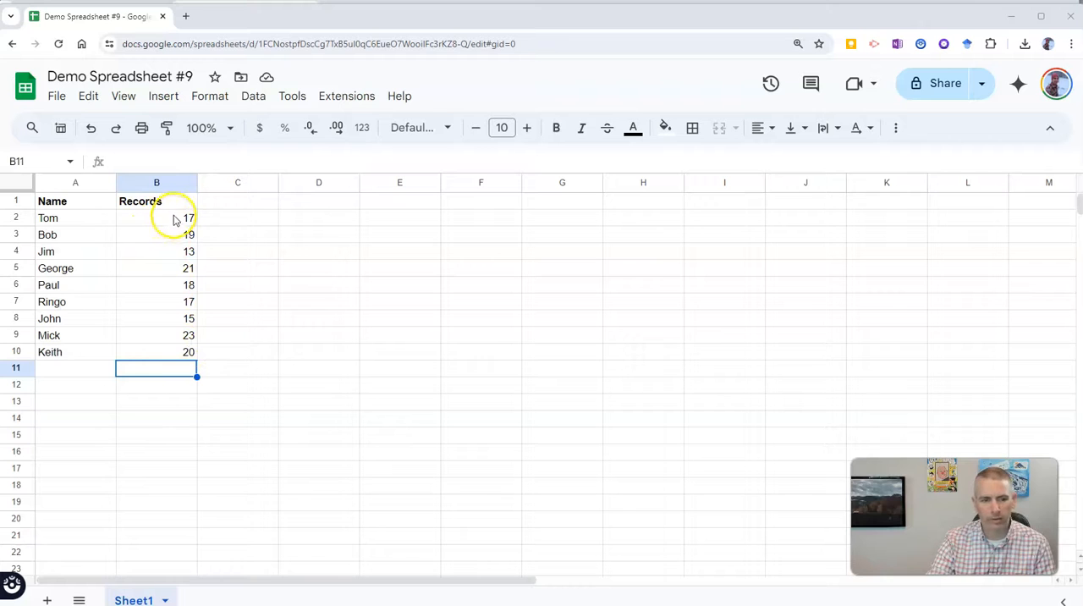
mouse_move(185, 355)
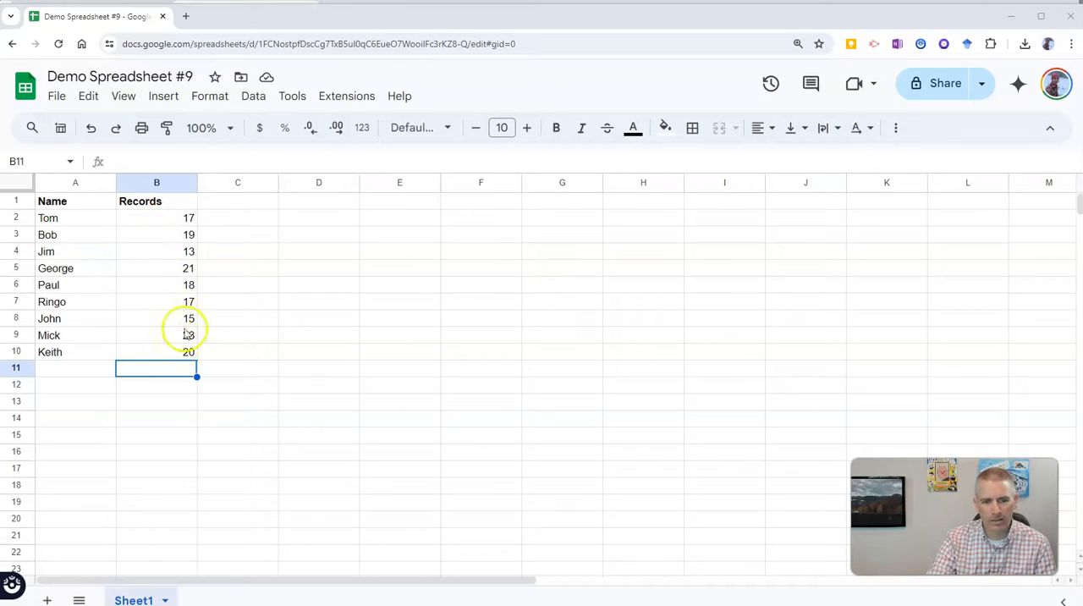
mouse_move(186, 335)
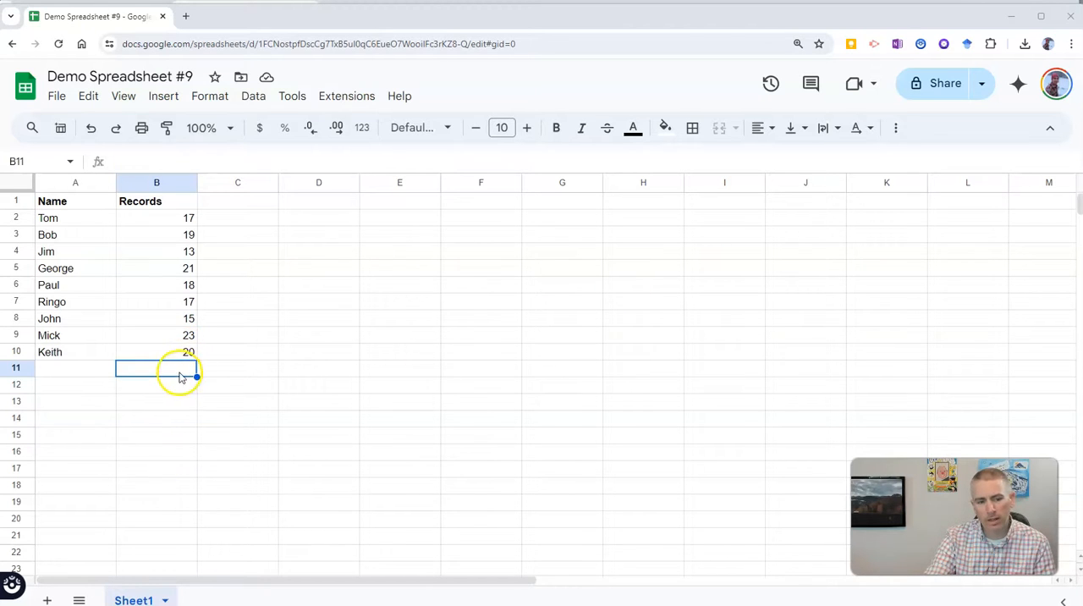
mouse_move(183, 335)
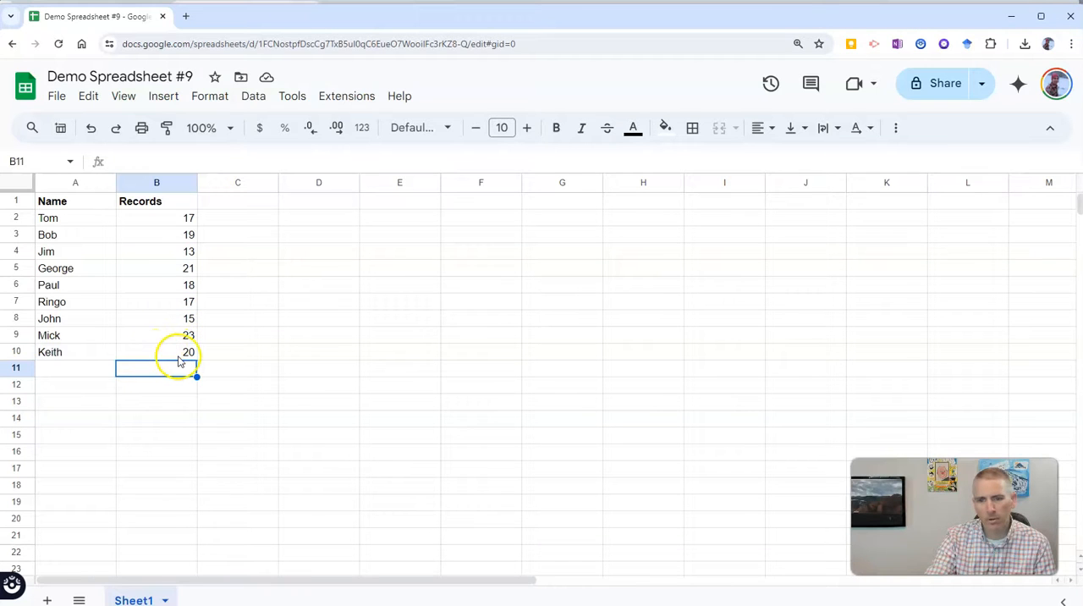
mouse_move(806, 318)
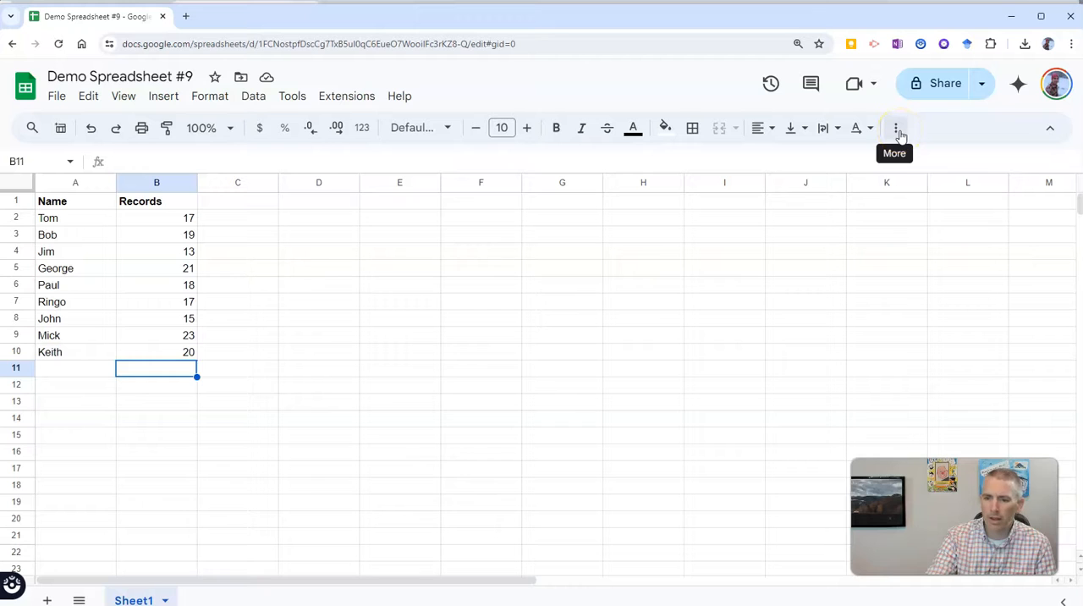
Insert an empty SUM function into cell B11 from the Functions (Σ) menu
left_click(897, 128)
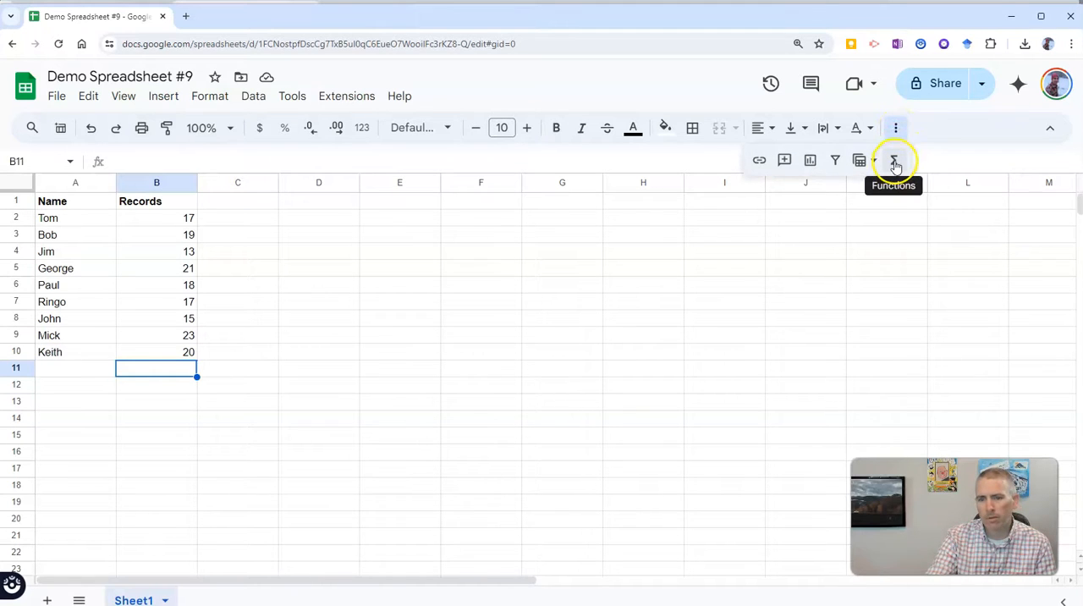
left_click(894, 159)
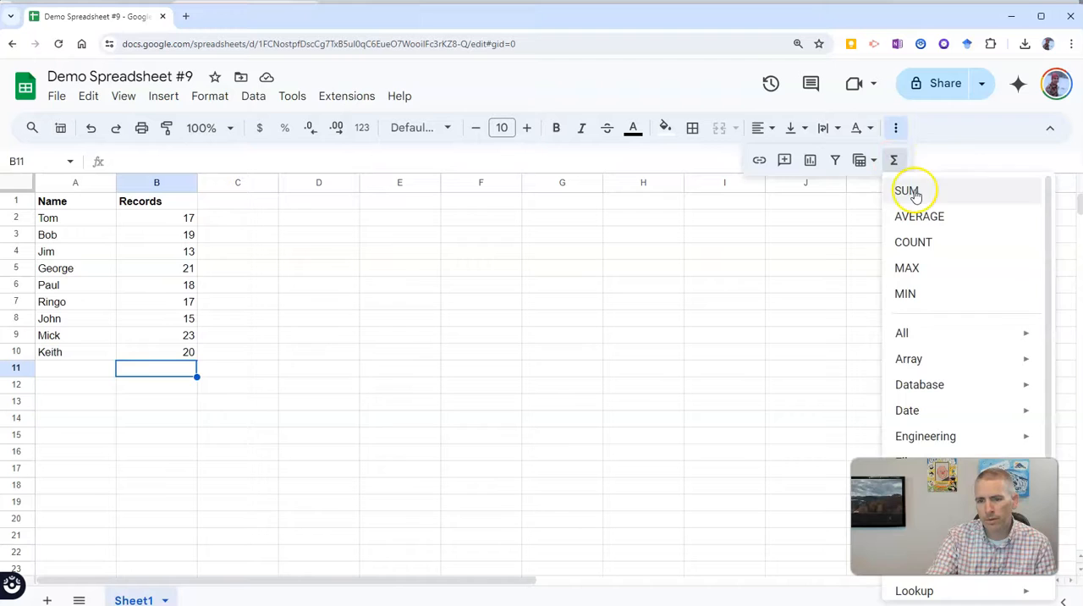
left_click(907, 190)
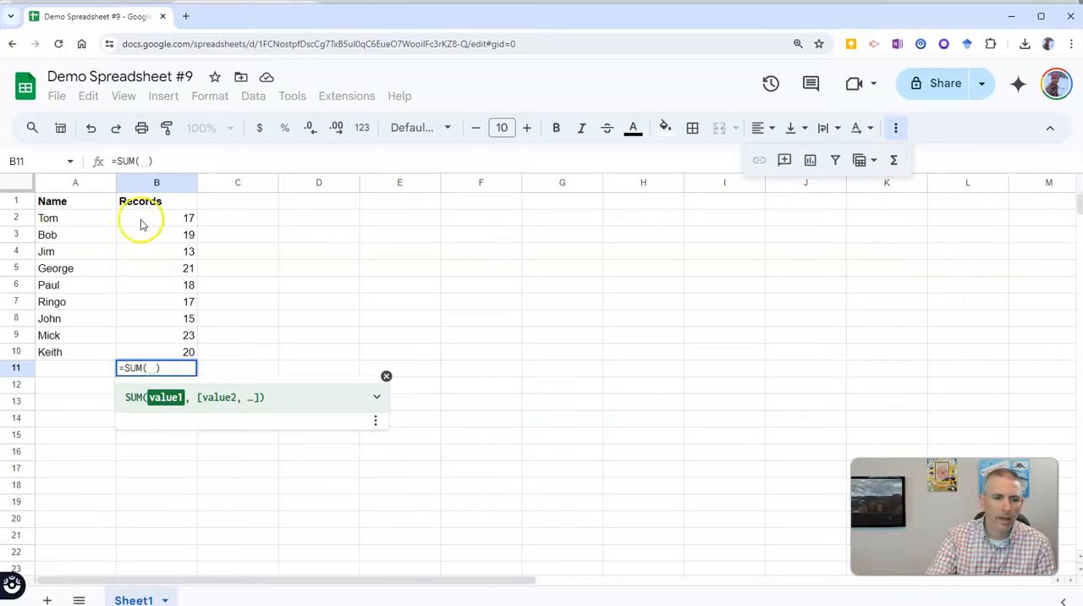
Select B2:B10 as the range and commit =SUM(B2:B10), giving 163
left_click_drag(156, 217, 155, 335)
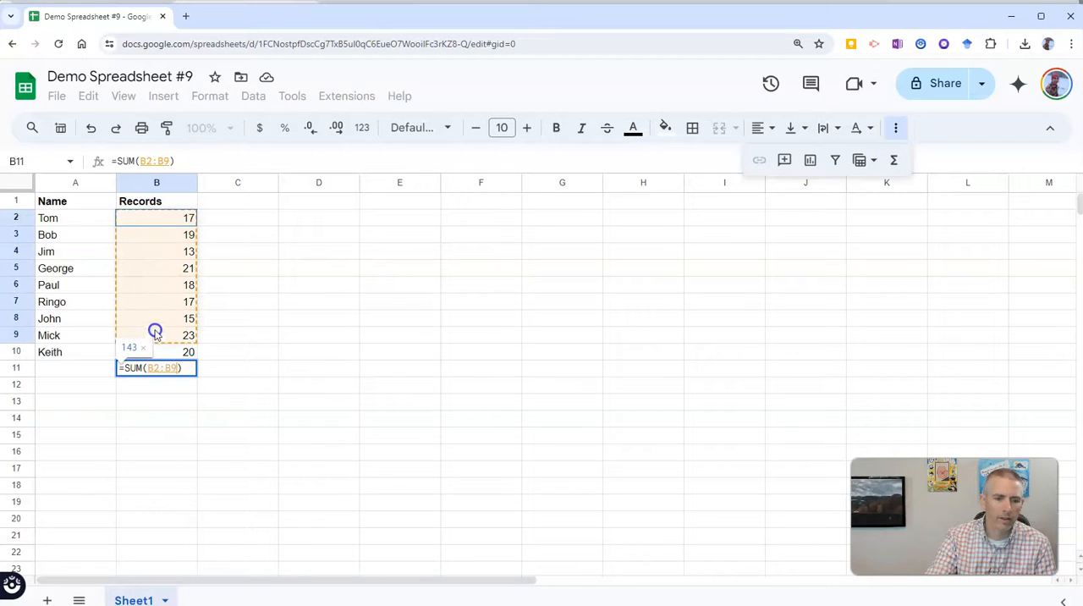
left_click_drag(156, 330, 156, 352)
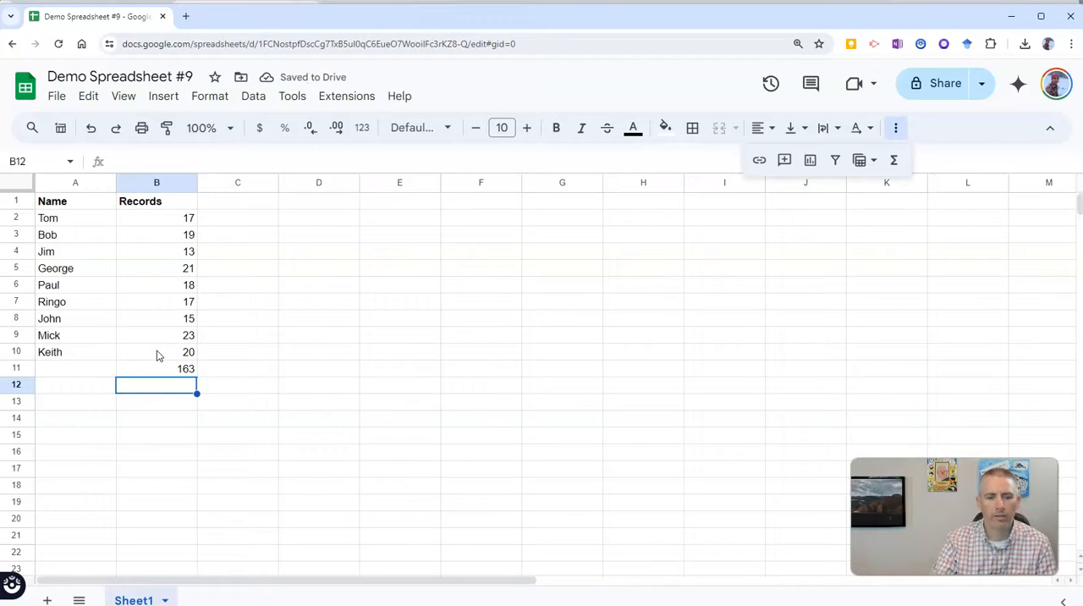
mouse_move(179, 375)
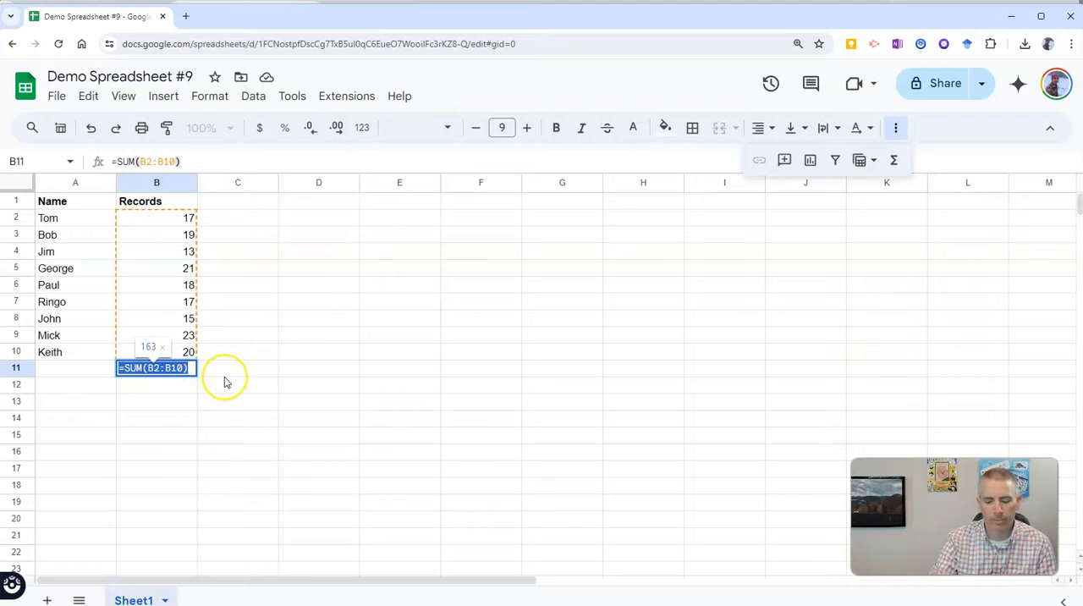
key("Return")
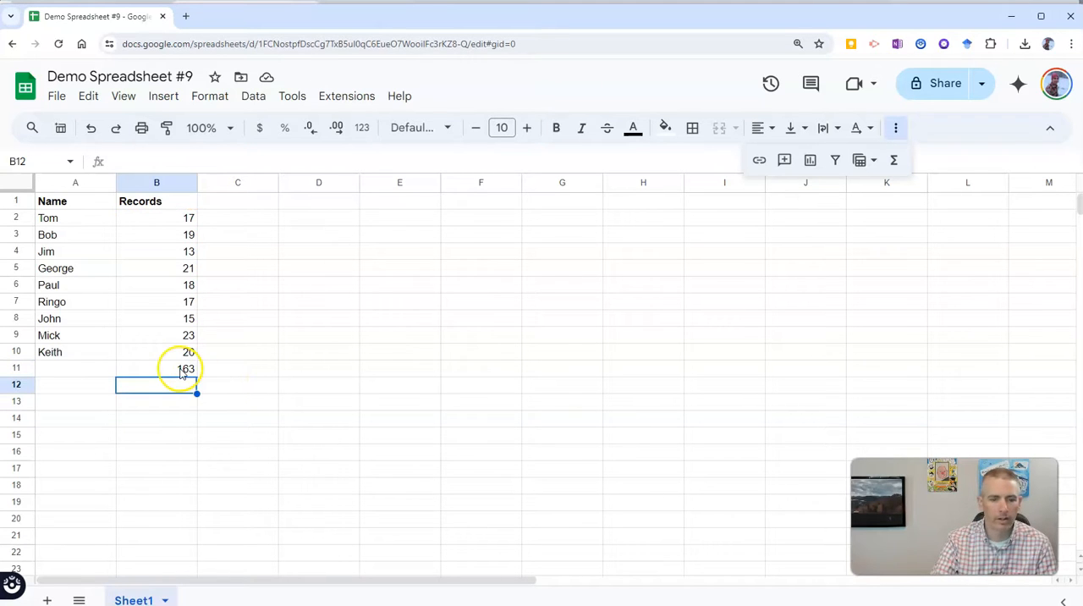